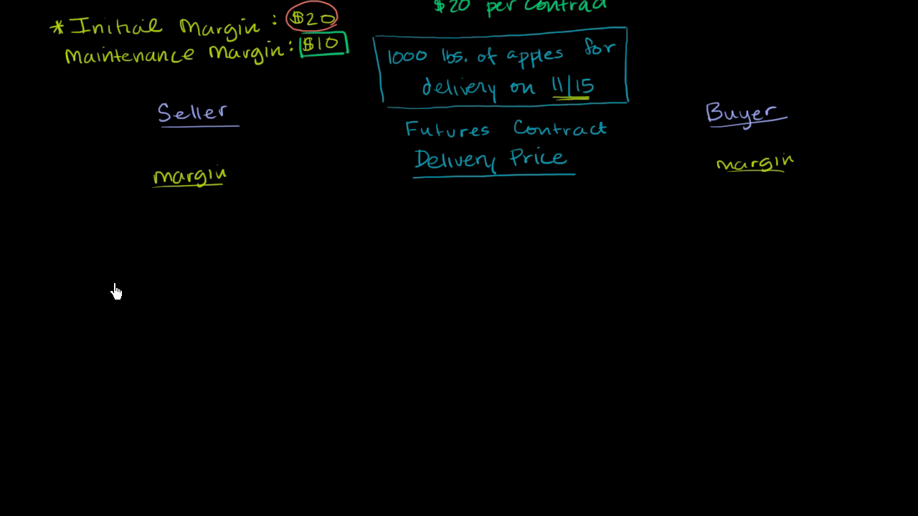
pyautogui.moveTo(452, 247)
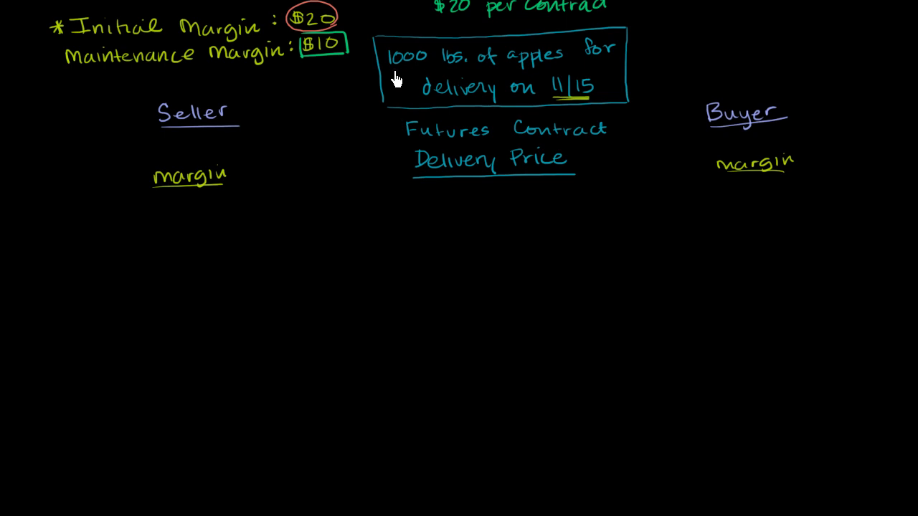
# - Underline the 1000 lbs. quantity with the yellow pen
pyautogui.moveTo(390, 72); pyautogui.dragTo(437, 69)
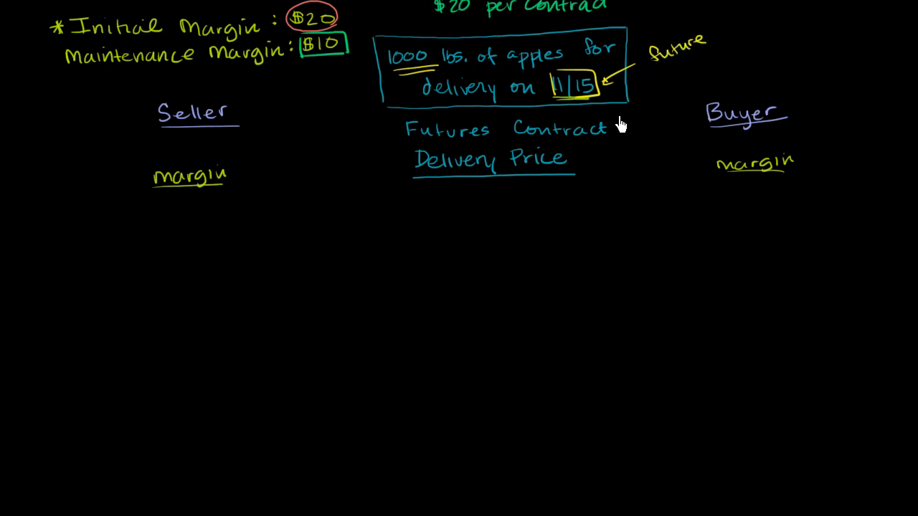
pyautogui.moveTo(539, 148)
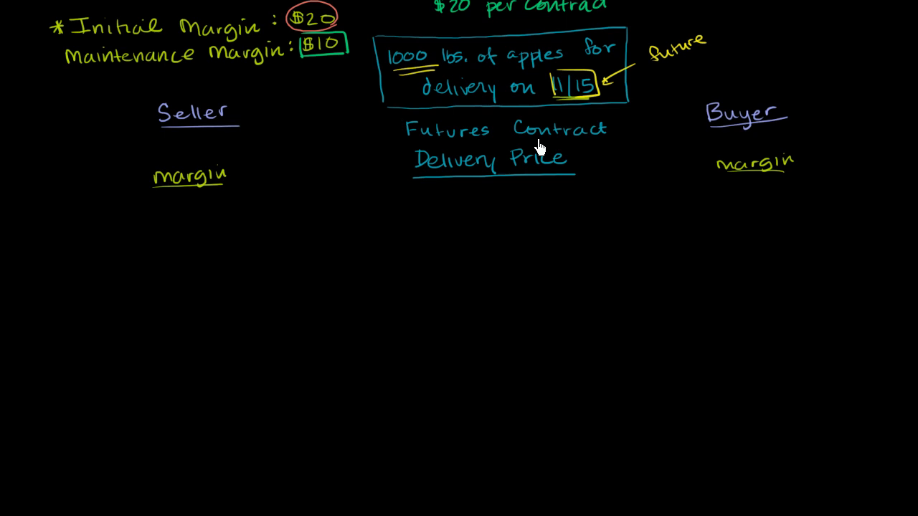
pyautogui.moveTo(490, 143)
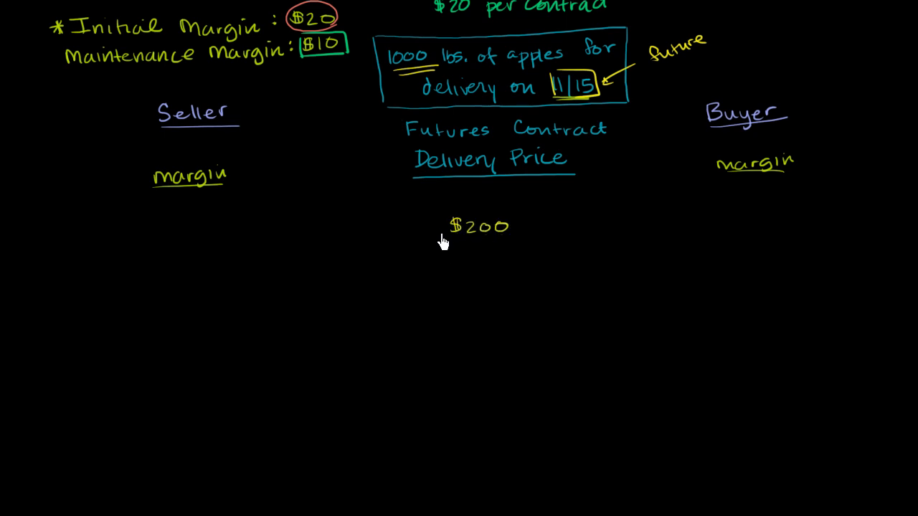
pyautogui.moveTo(313, 29)
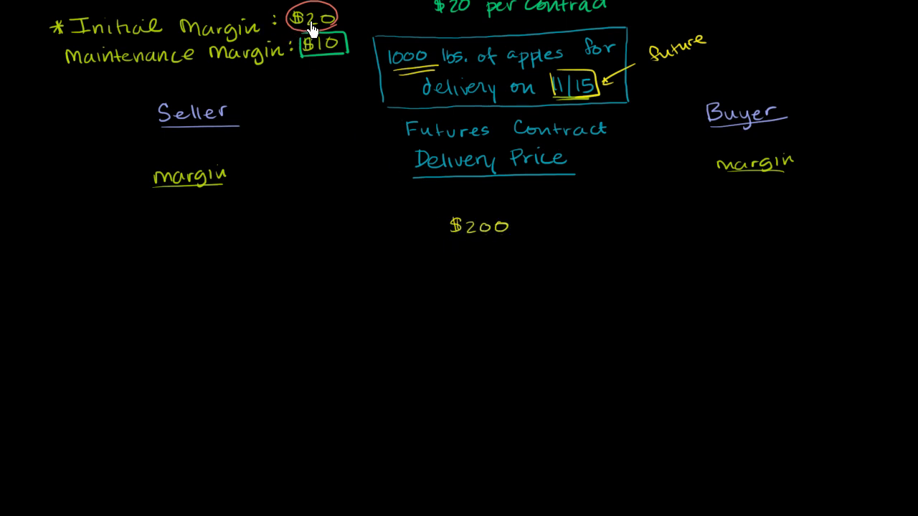
pyautogui.moveTo(237, 59)
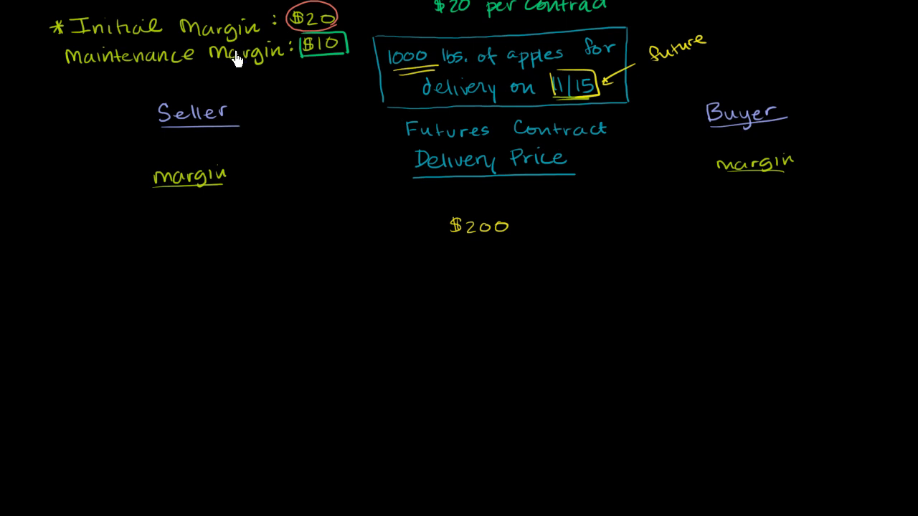
pyautogui.moveTo(247, 65)
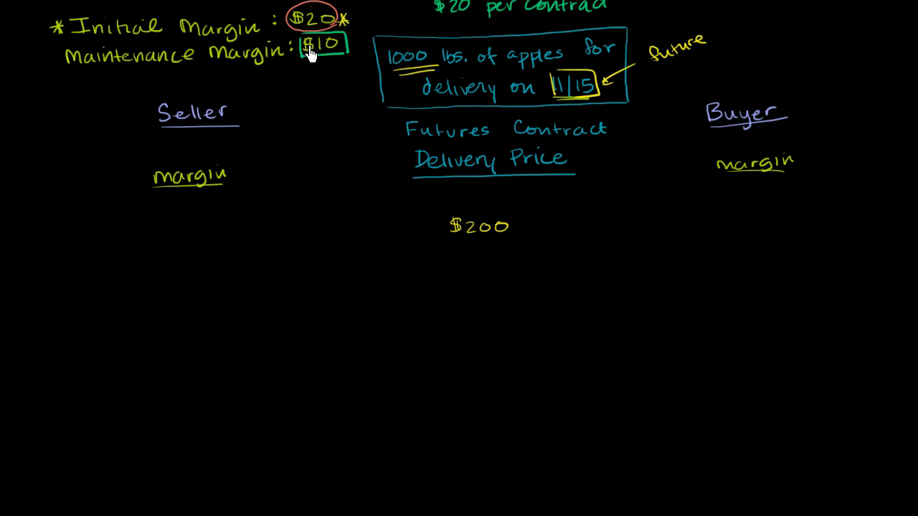
pyautogui.moveTo(177, 233)
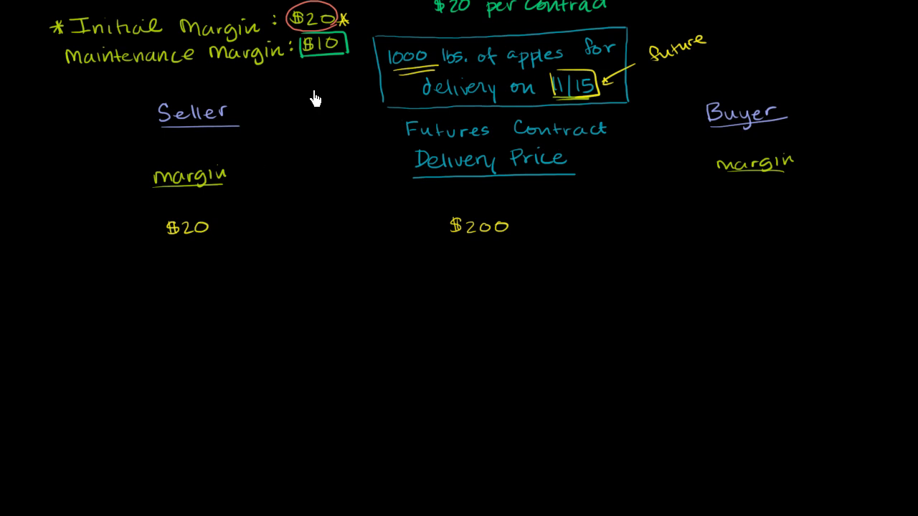
pyautogui.moveTo(328, 79)
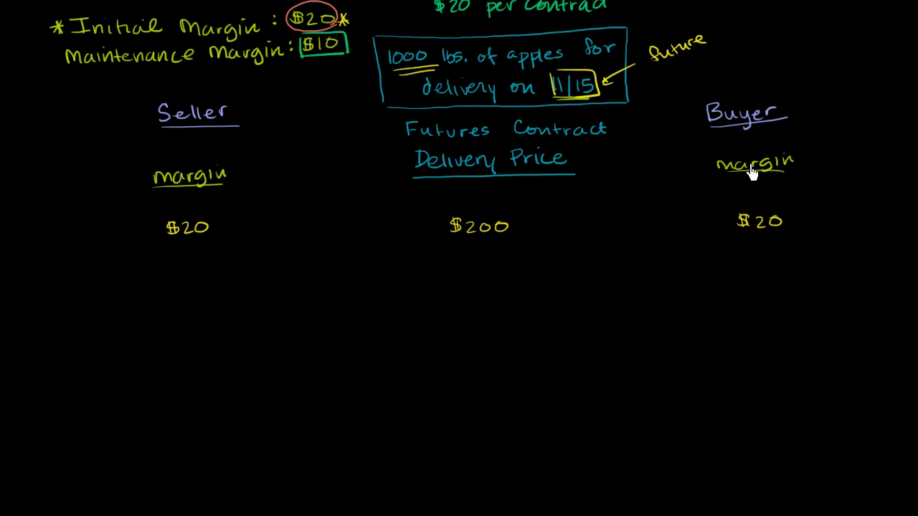
pyautogui.moveTo(220, 205)
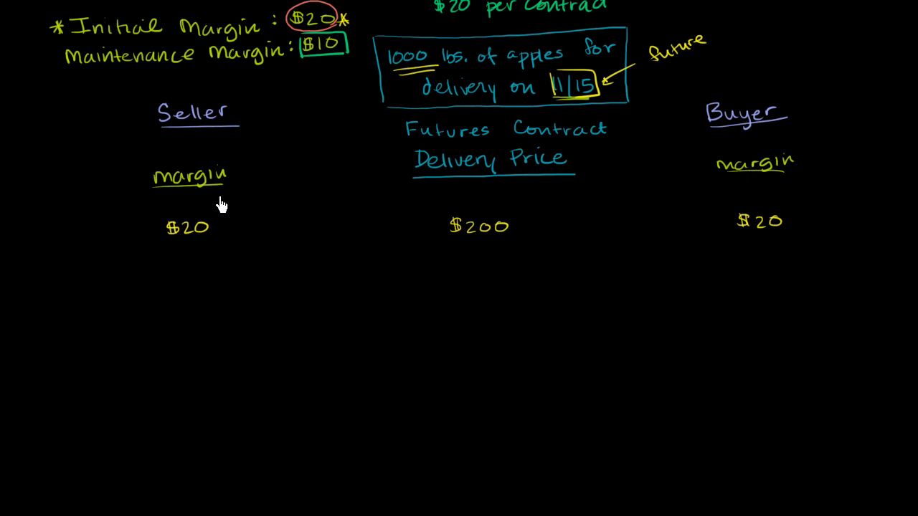
pyautogui.moveTo(567, 100)
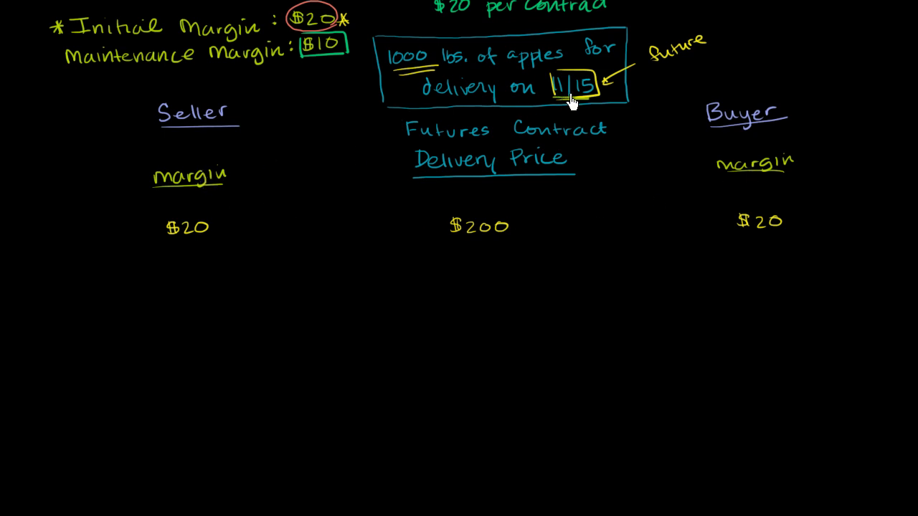
pyautogui.moveTo(492, 252)
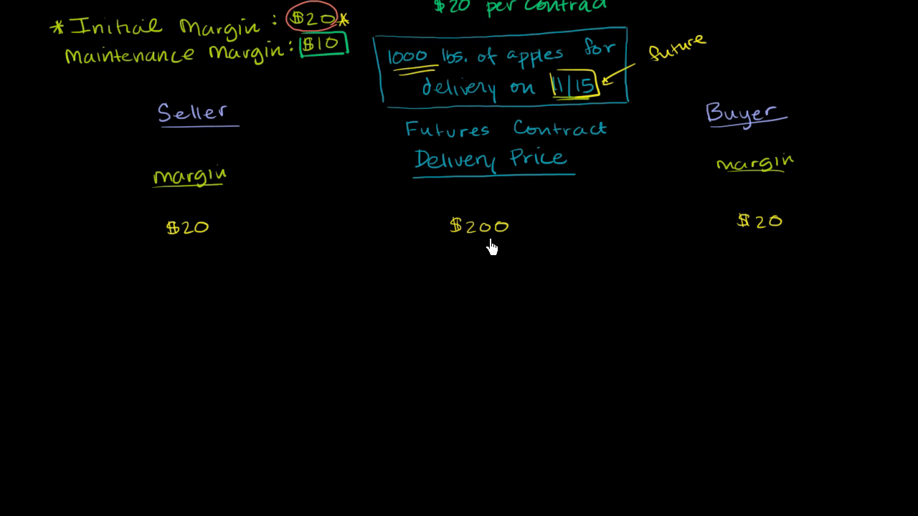
pyautogui.moveTo(464, 301)
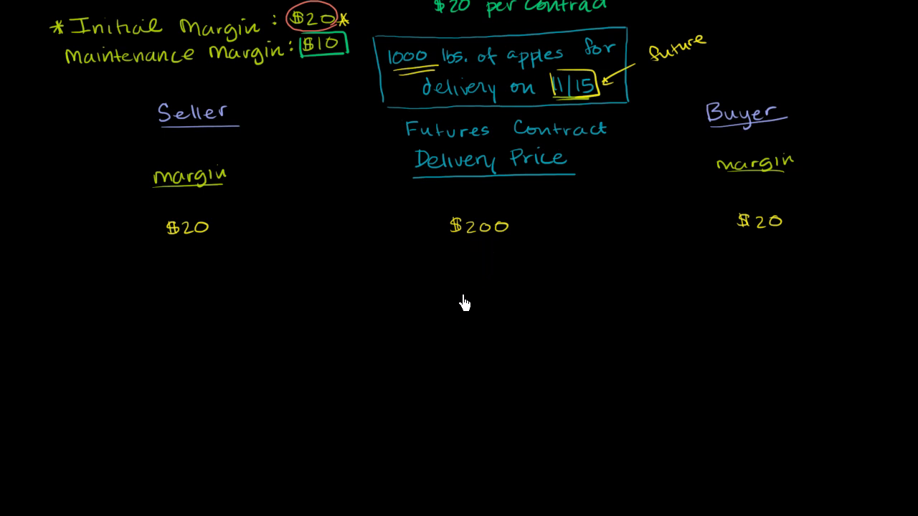
pyautogui.moveTo(464, 247)
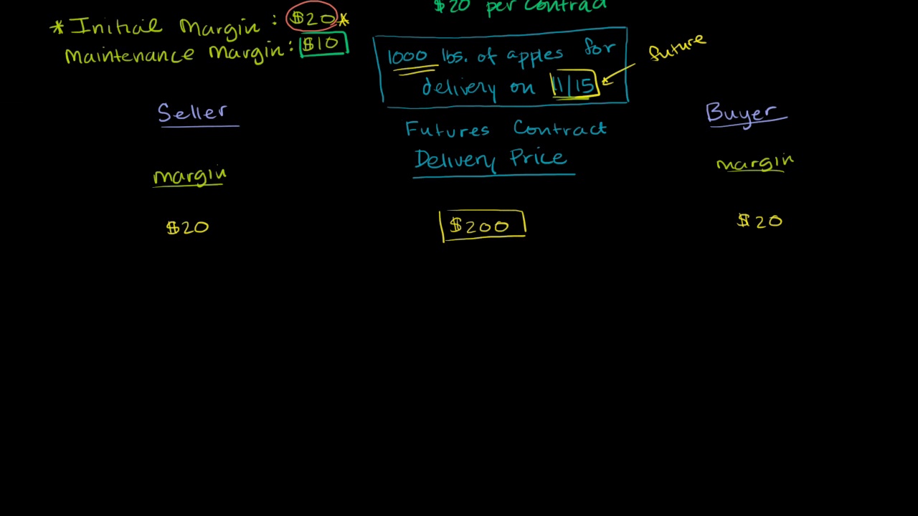
pyautogui.moveTo(373, 75)
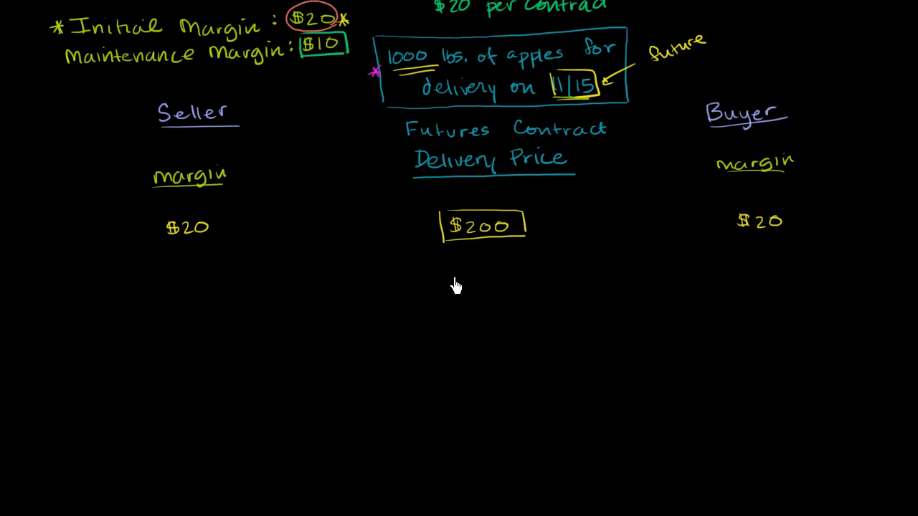
pyautogui.moveTo(457, 307)
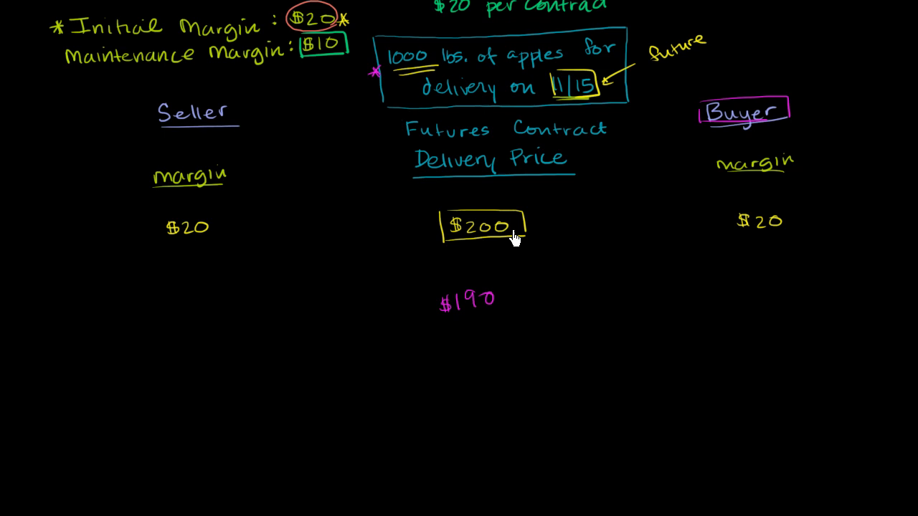
pyautogui.moveTo(504, 242)
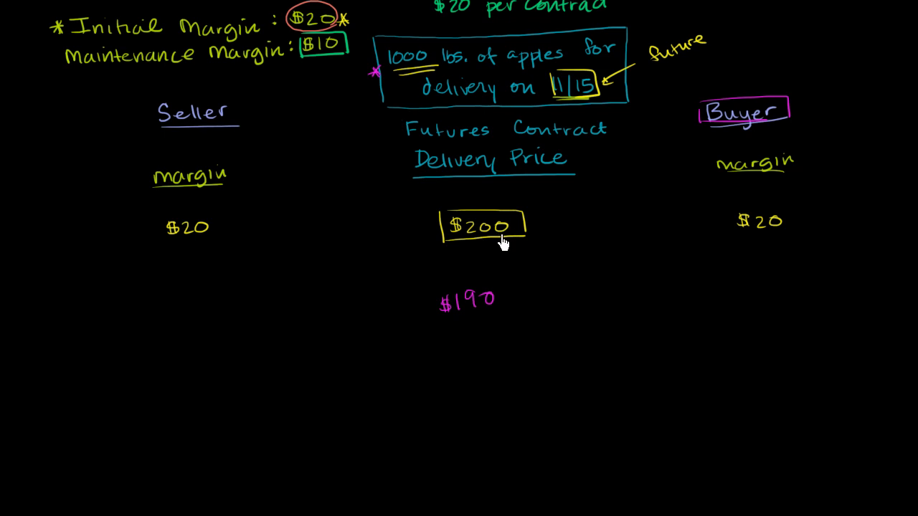
pyautogui.moveTo(499, 323)
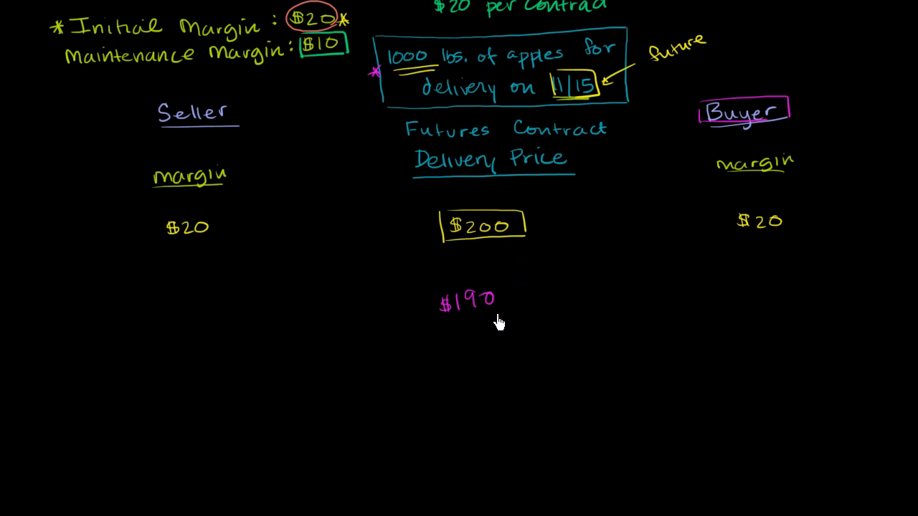
pyautogui.moveTo(478, 327)
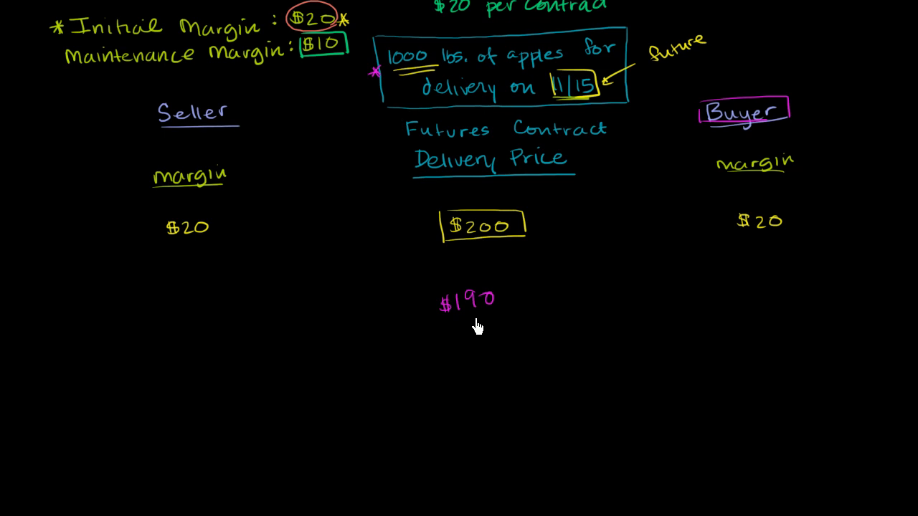
pyautogui.moveTo(213, 245)
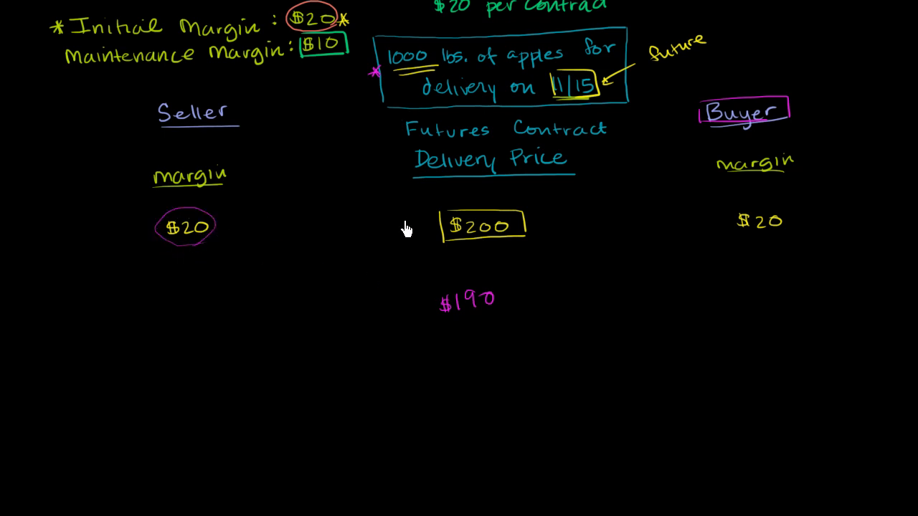
pyautogui.moveTo(479, 240)
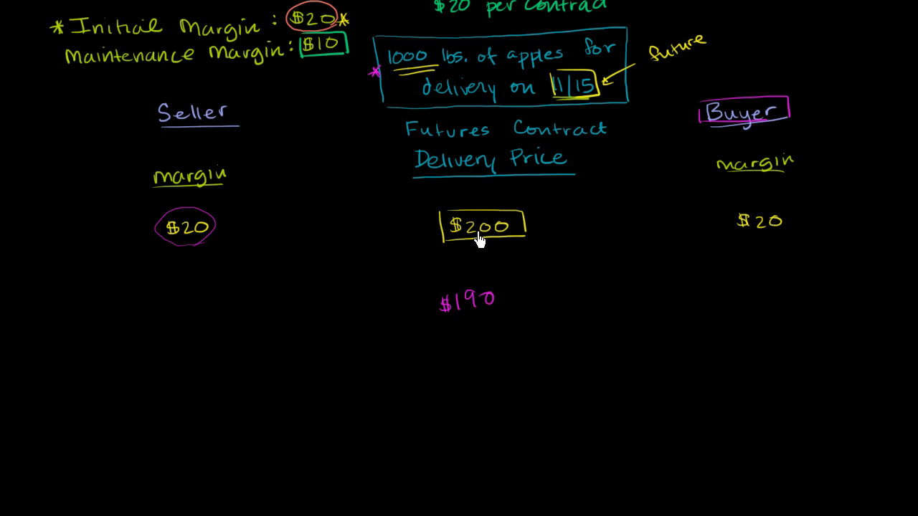
pyautogui.moveTo(453, 302)
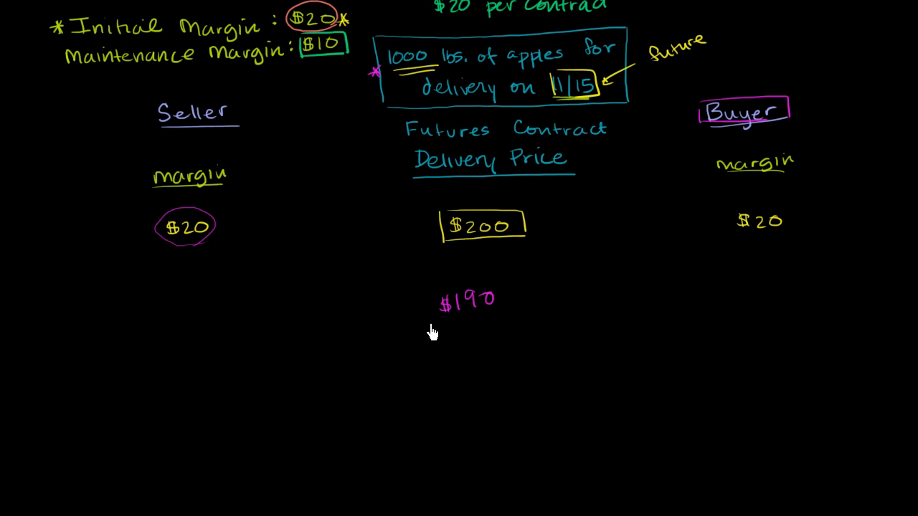
pyautogui.moveTo(442, 330)
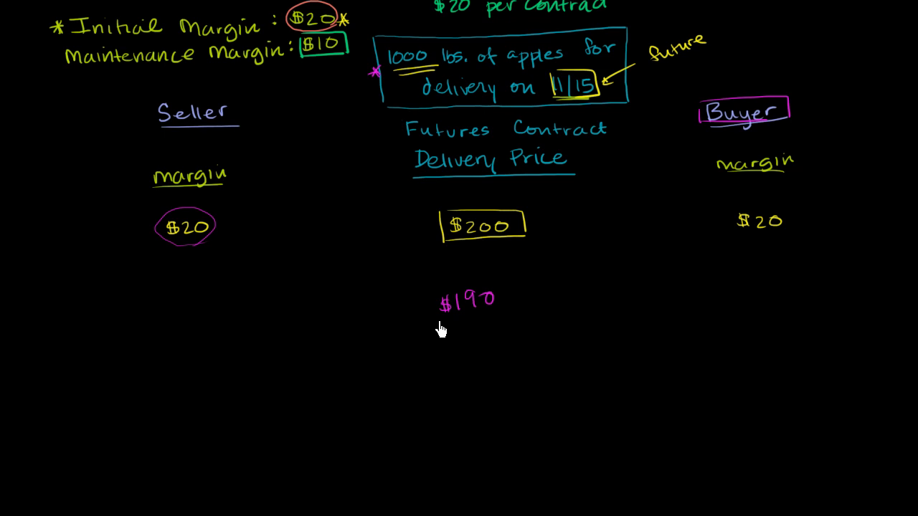
pyautogui.moveTo(404, 343)
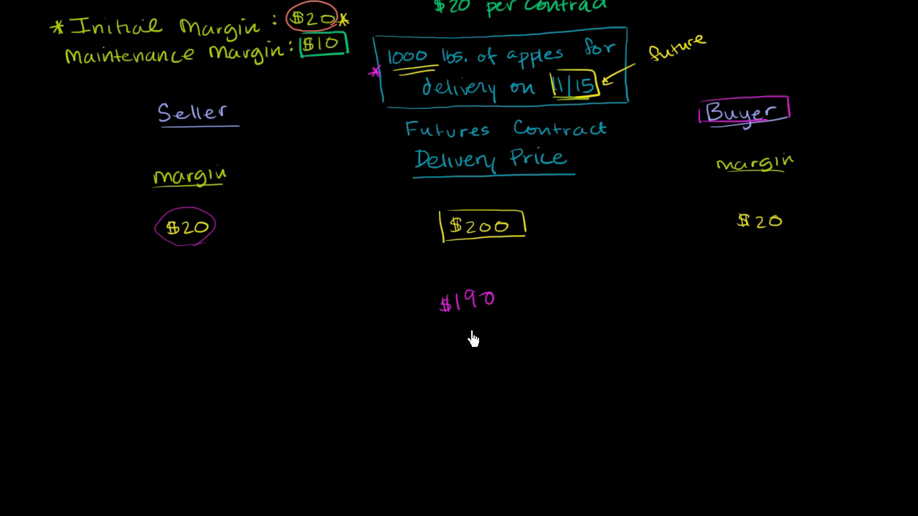
pyautogui.moveTo(806, 112)
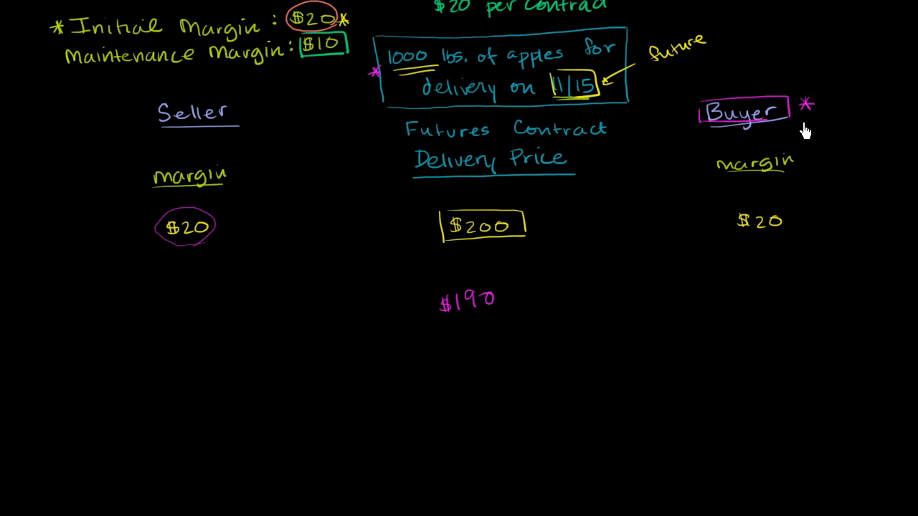
pyautogui.moveTo(751, 138)
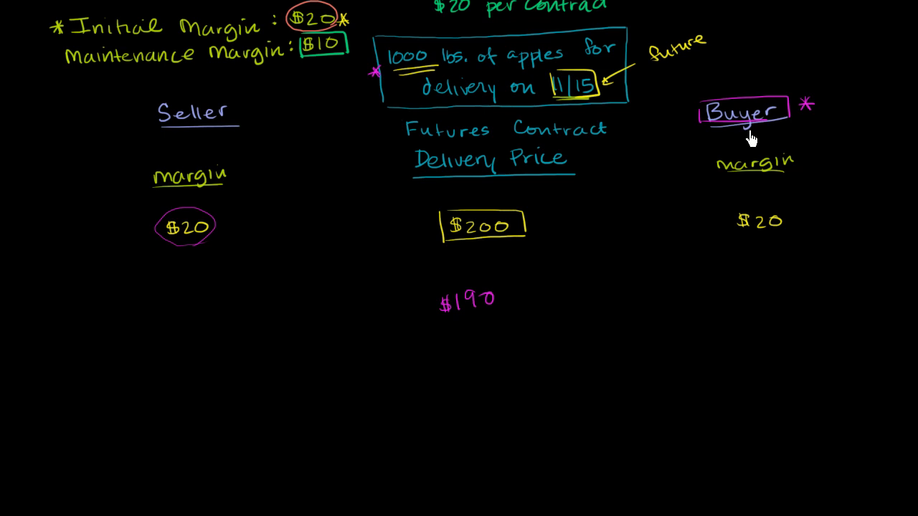
pyautogui.moveTo(548, 238)
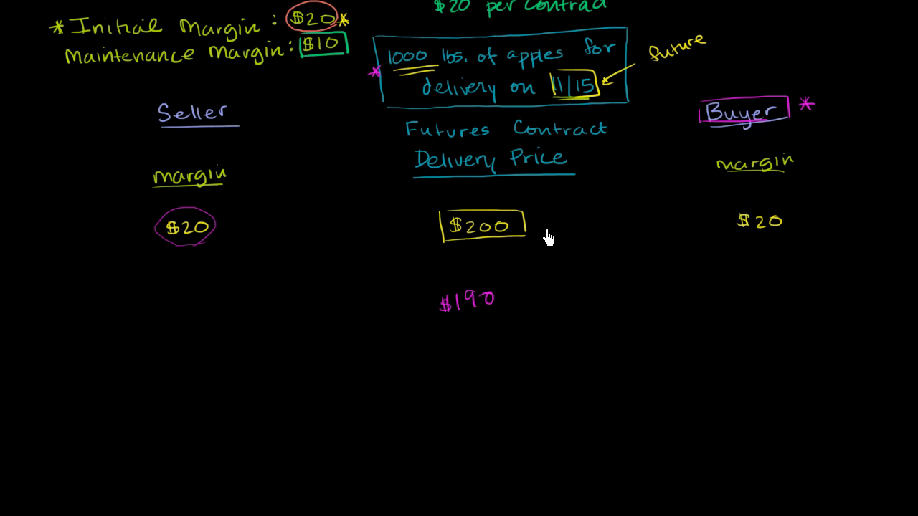
pyautogui.moveTo(480, 317)
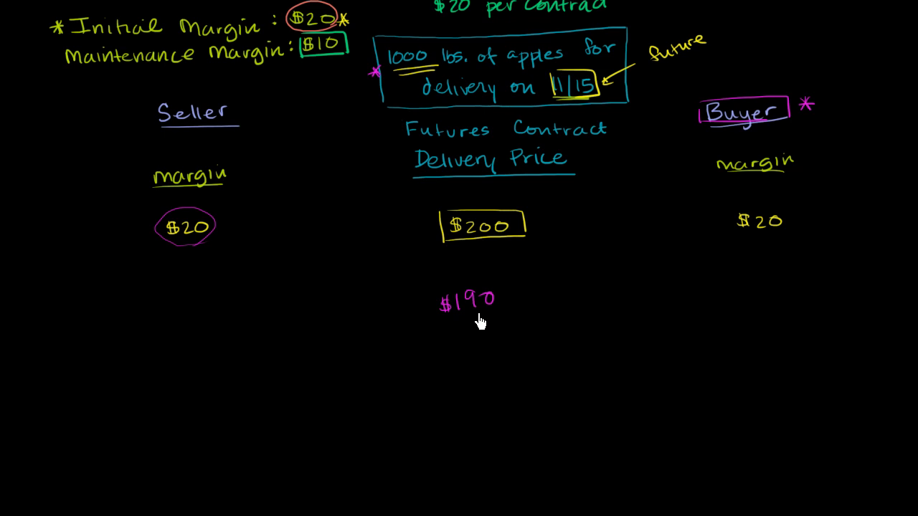
pyautogui.moveTo(477, 259)
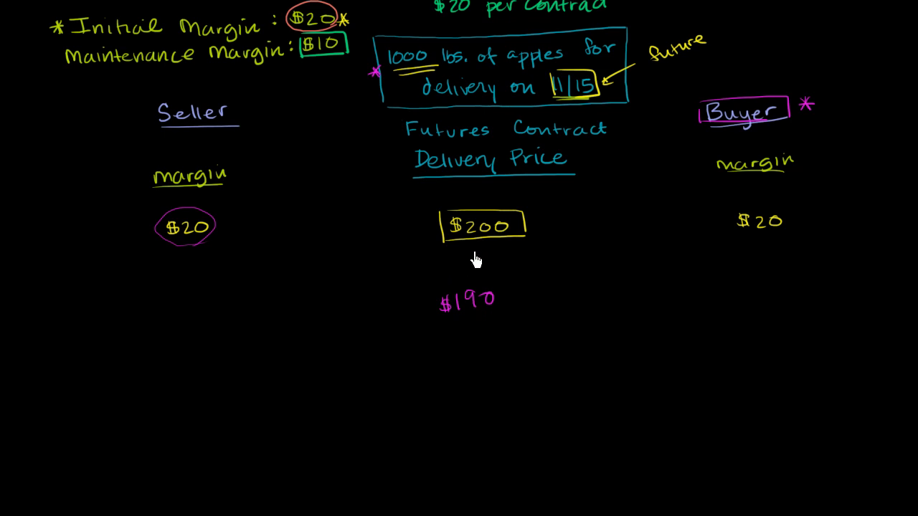
# - Draw a downward arrow from $200 to $190 and box the $190 price
pyautogui.moveTo(474, 247); pyautogui.dragTo(473, 287)
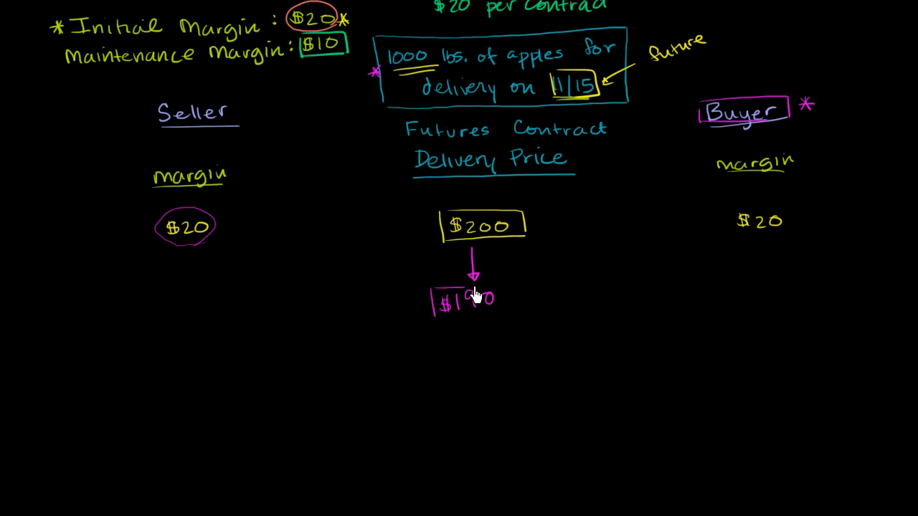
pyautogui.moveTo(473, 294); pyautogui.dragTo(516, 316)
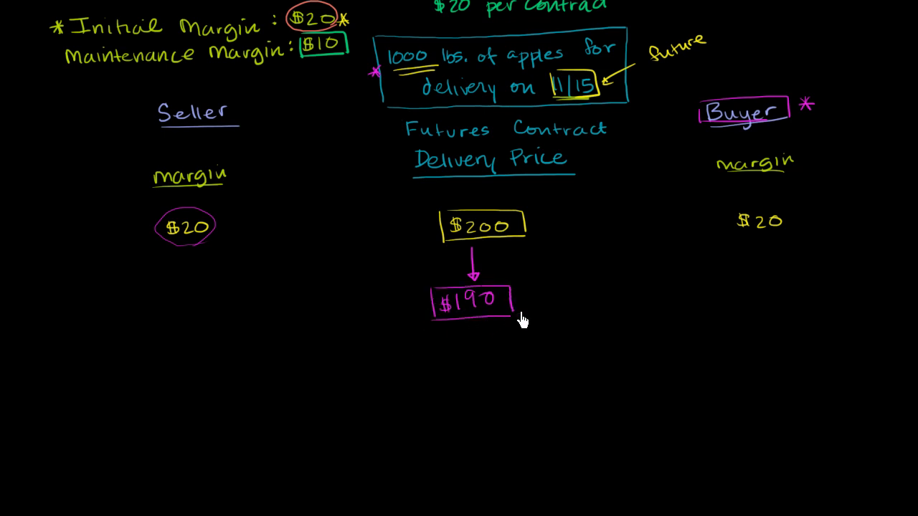
pyautogui.moveTo(605, 263)
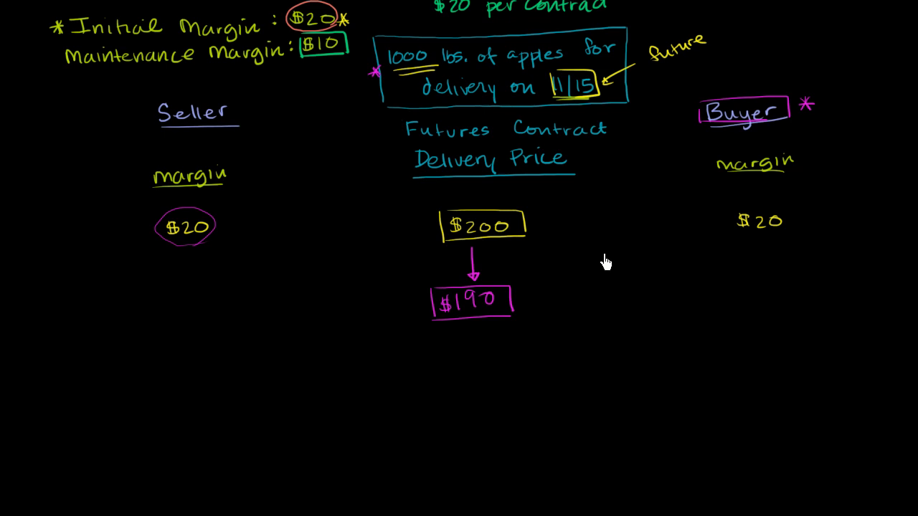
pyautogui.moveTo(763, 235)
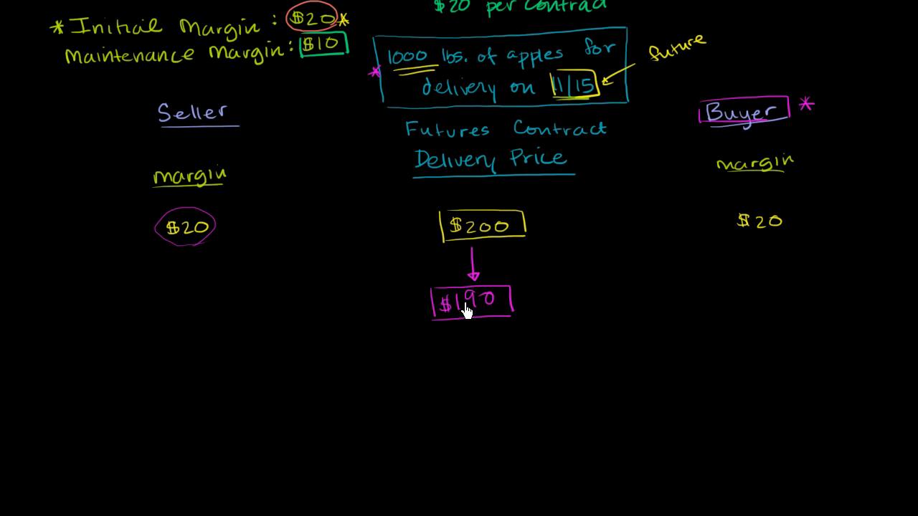
pyautogui.moveTo(763, 231)
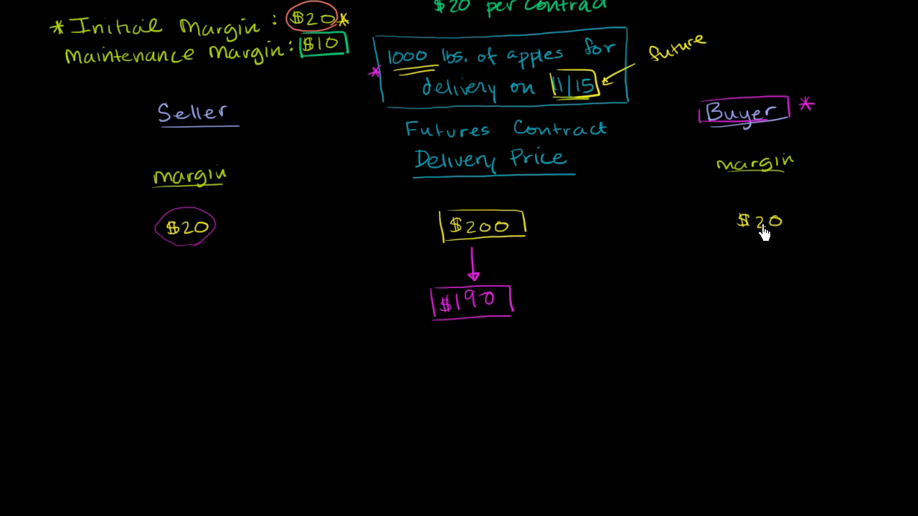
pyautogui.moveTo(753, 223)
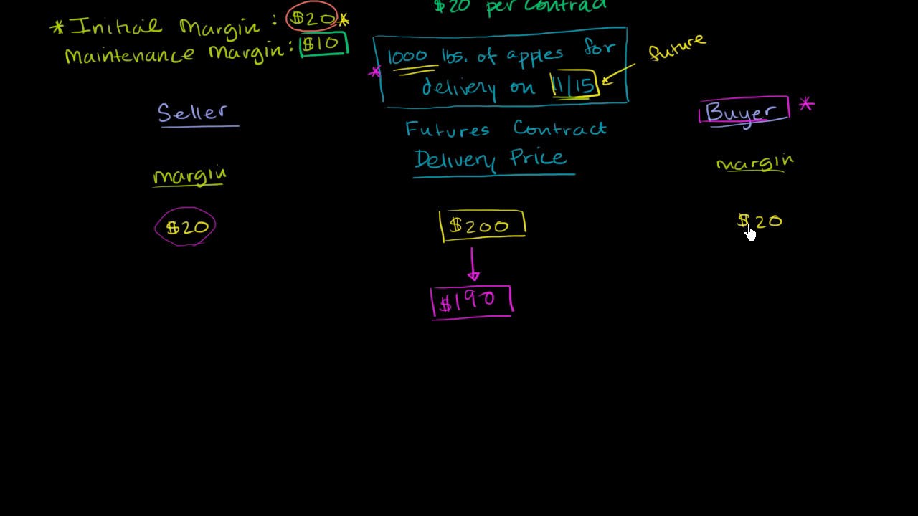
# - Strike through the buyer's original $20 margin
pyautogui.moveTo(743, 229); pyautogui.dragTo(786, 216)
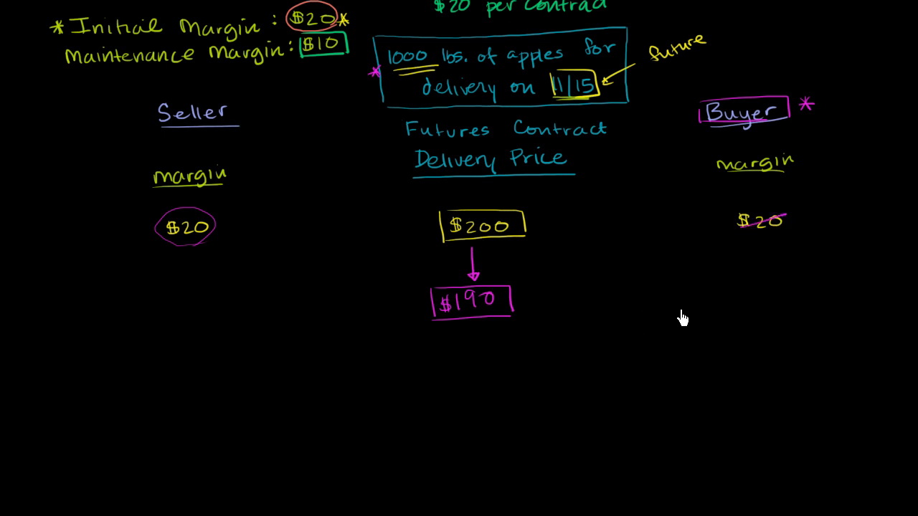
pyautogui.moveTo(748, 301)
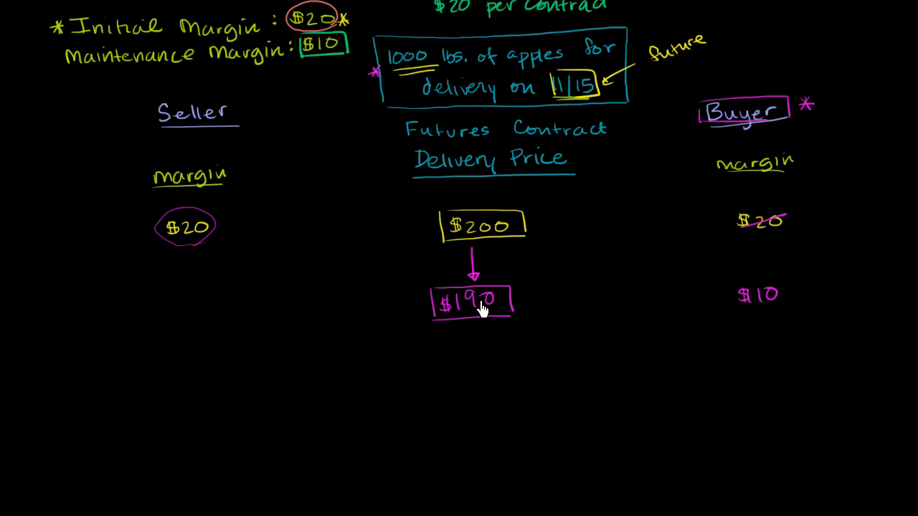
pyautogui.moveTo(473, 319)
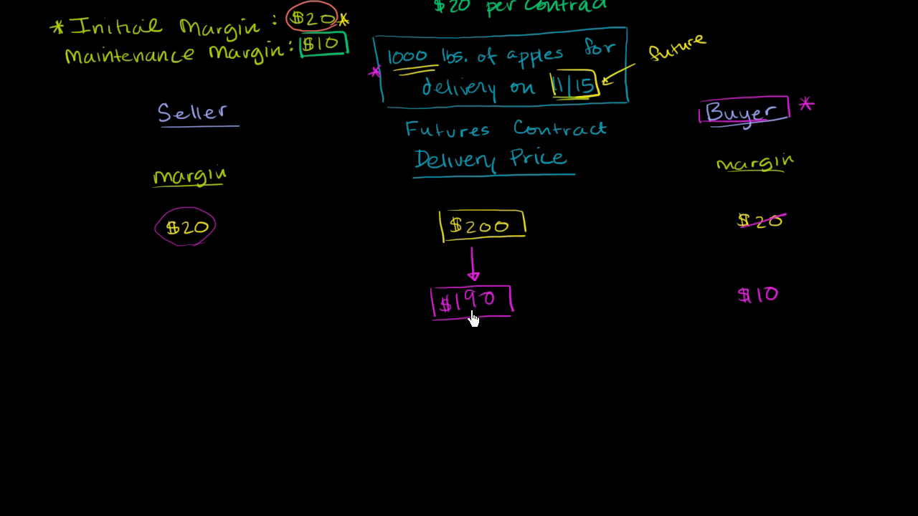
pyautogui.moveTo(185, 261)
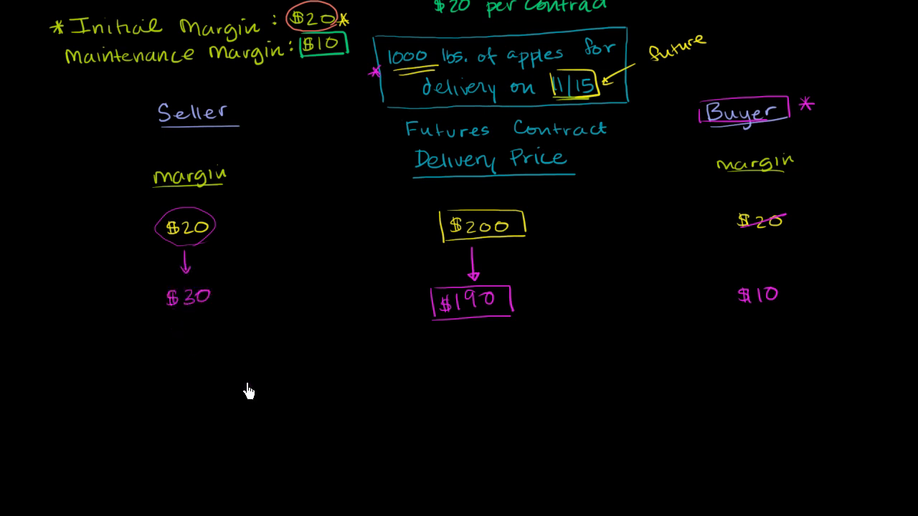
pyautogui.moveTo(747, 295)
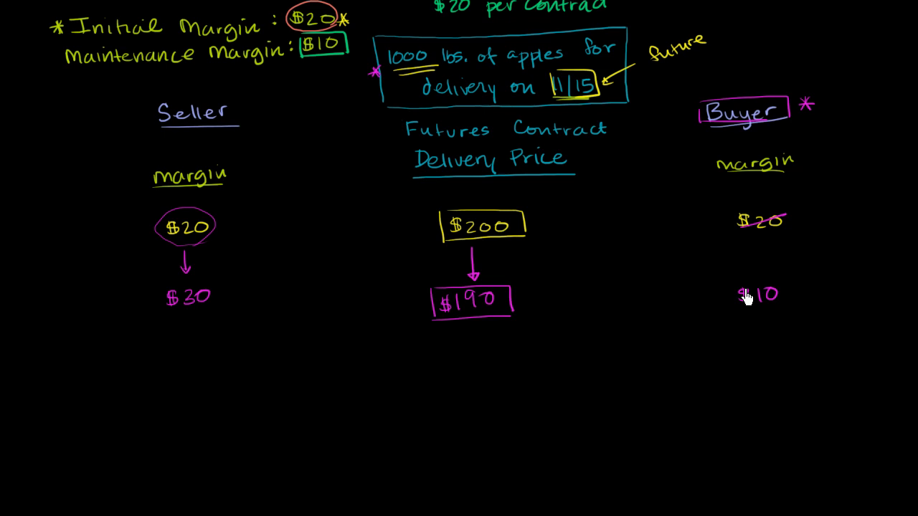
pyautogui.moveTo(749, 304)
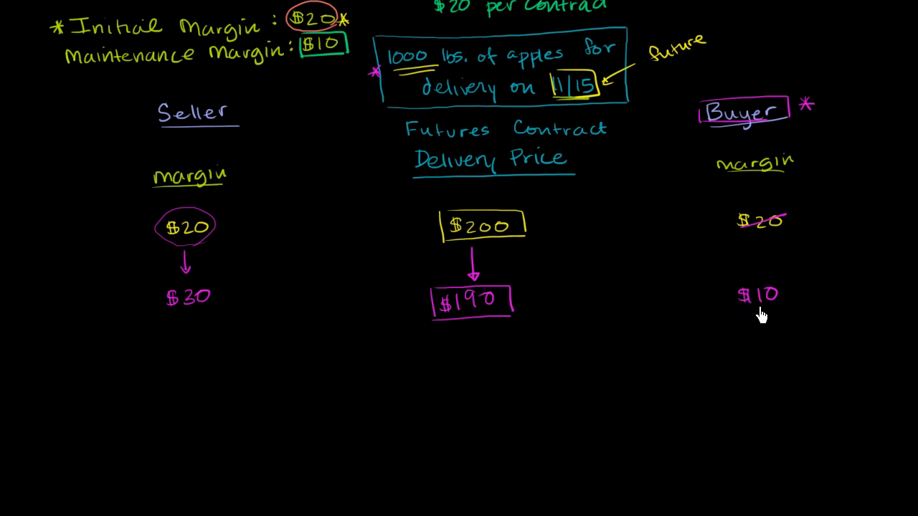
pyautogui.moveTo(740, 296)
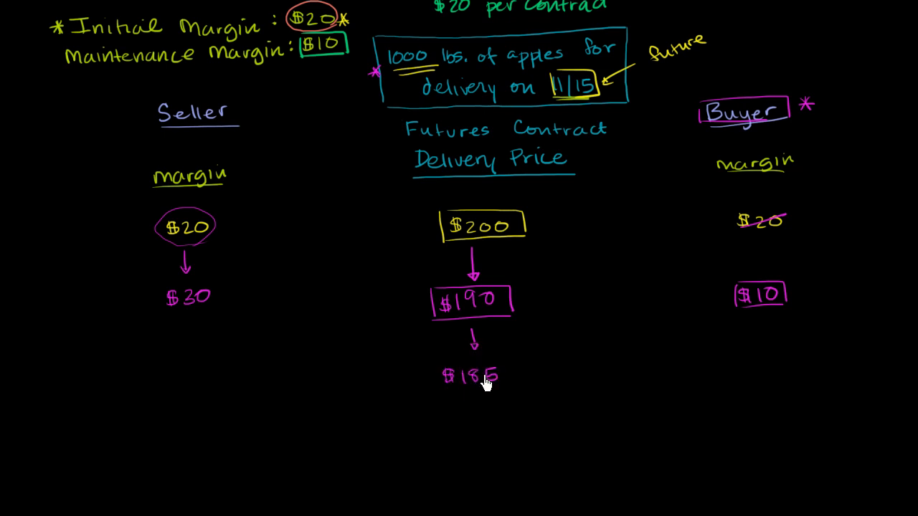
pyautogui.moveTo(766, 350)
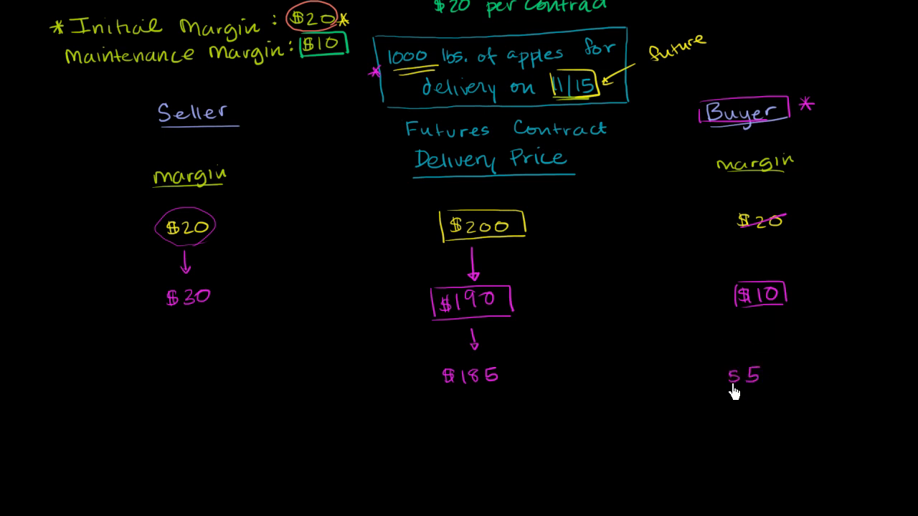
pyautogui.moveTo(178, 378)
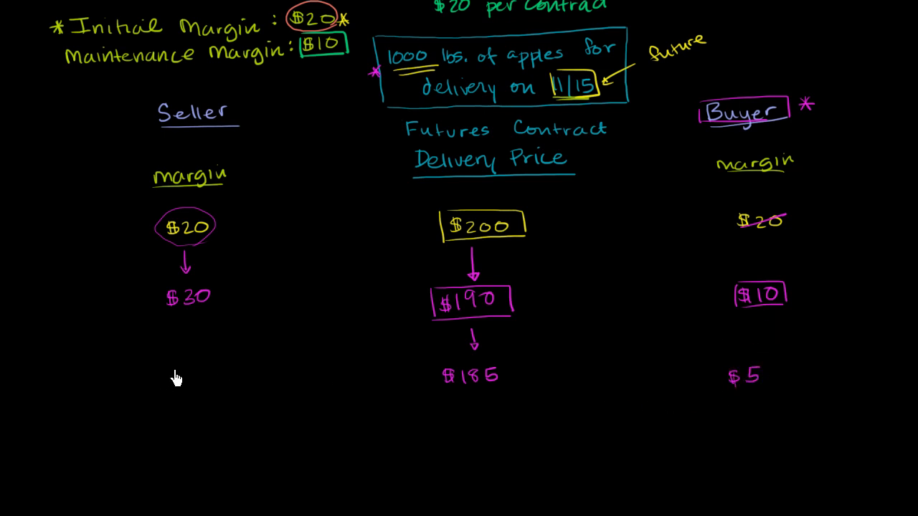
# - Write $35 as the seller's new margin after the drop to $185
pyautogui.write('$35')
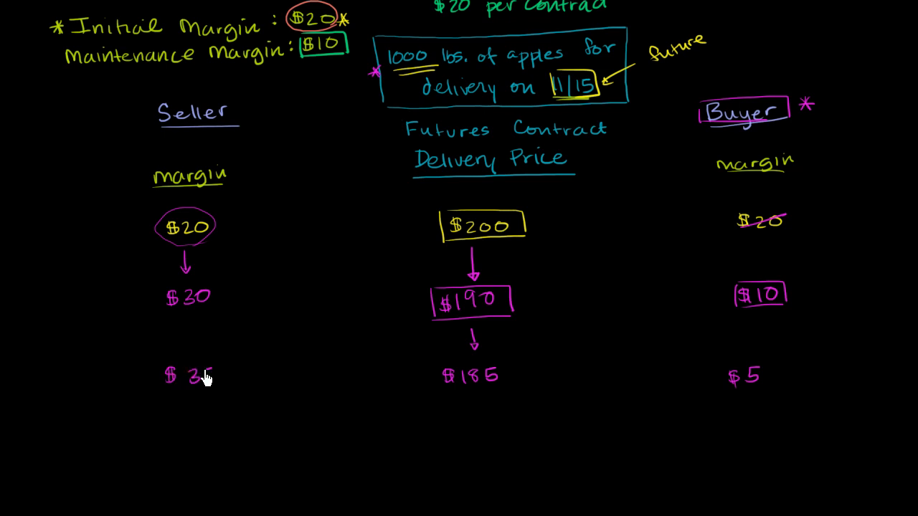
pyautogui.moveTo(476, 396)
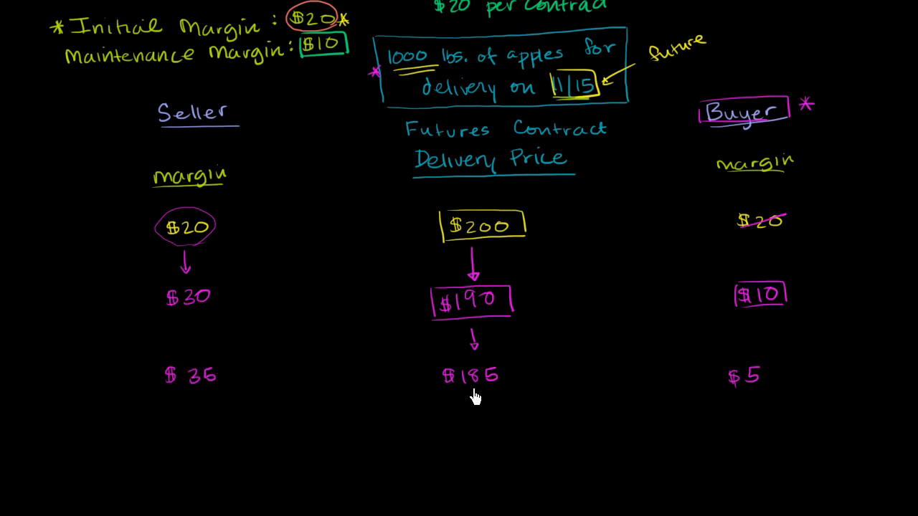
pyautogui.moveTo(490, 393)
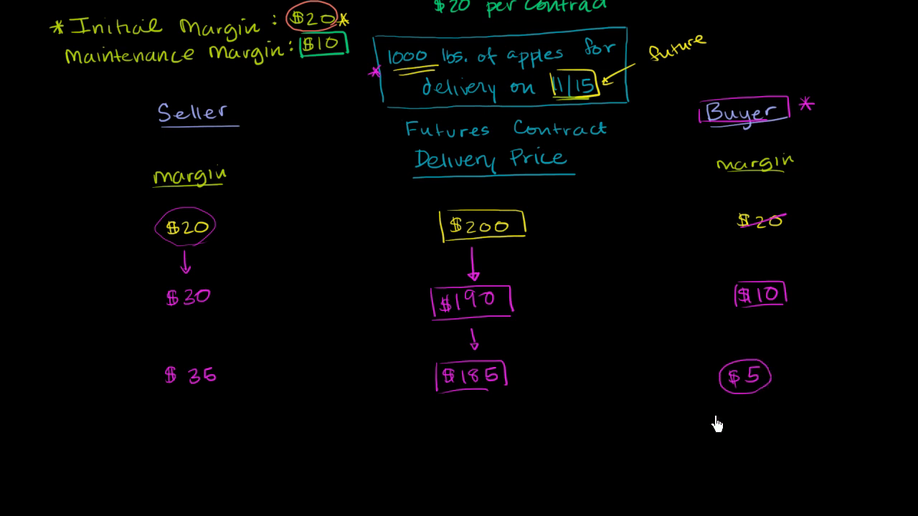
pyautogui.moveTo(304, 55)
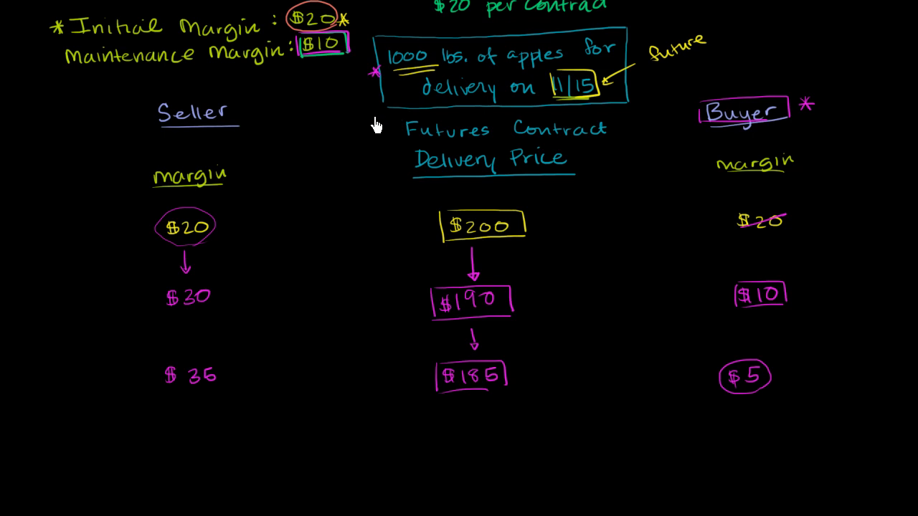
pyautogui.moveTo(763, 346)
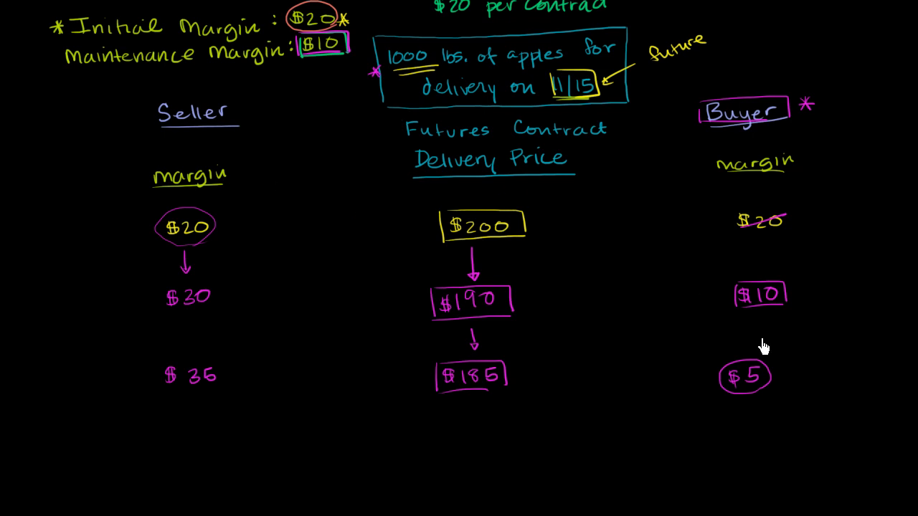
# - Draw a green arrow pointing at the buyer's $5 margin for the $15 call
pyautogui.moveTo(803, 333); pyautogui.dragTo(782, 366)
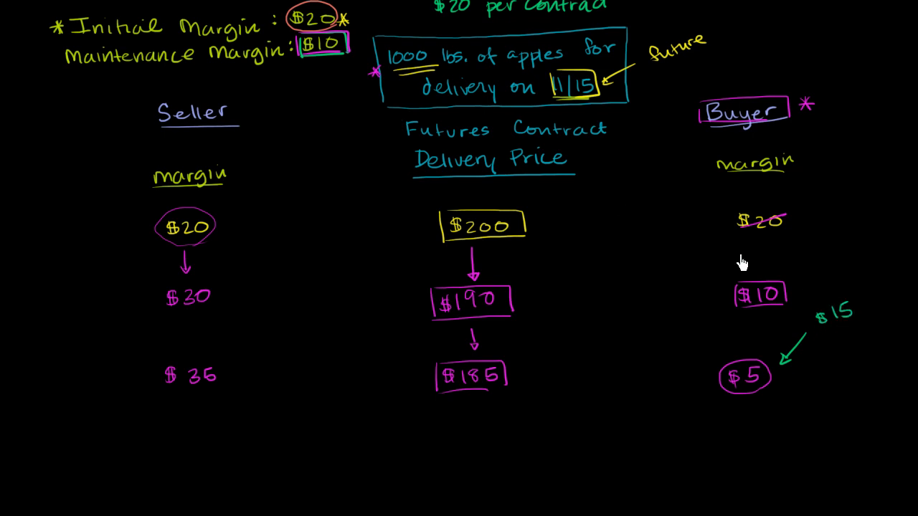
pyautogui.moveTo(316, 60)
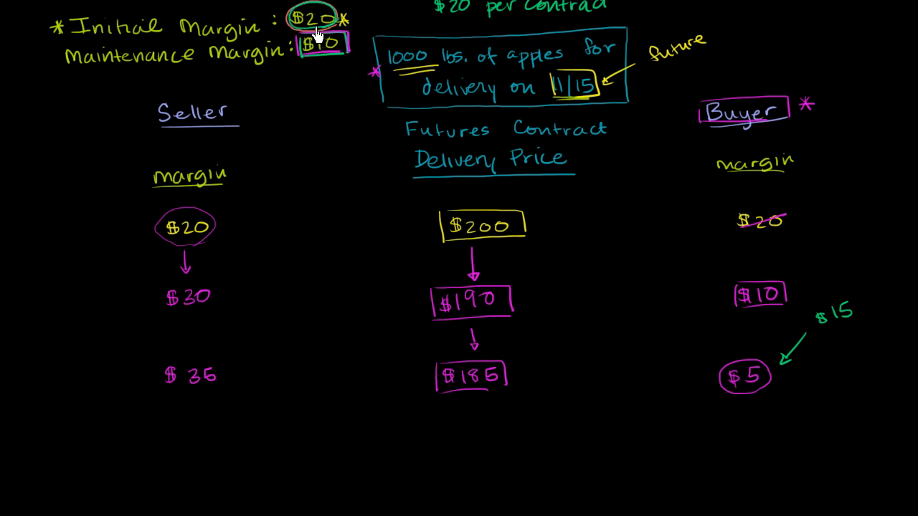
pyautogui.moveTo(794, 297)
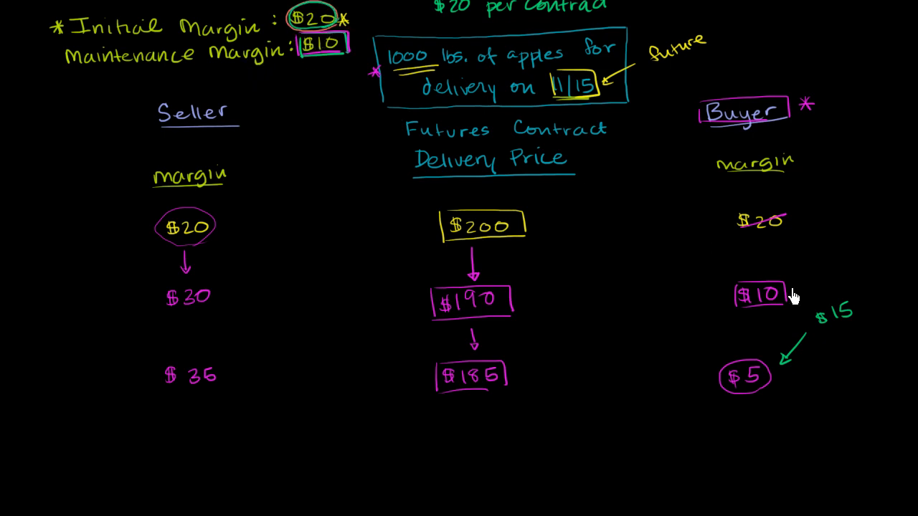